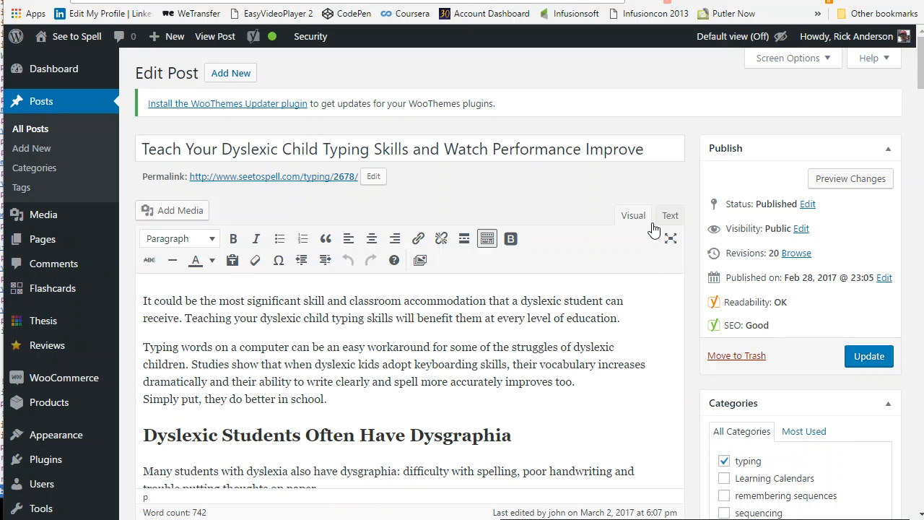
Step: Blank the permalink slug so it regenerates from the title, view the post, then return to editing
scroll("down", 3)
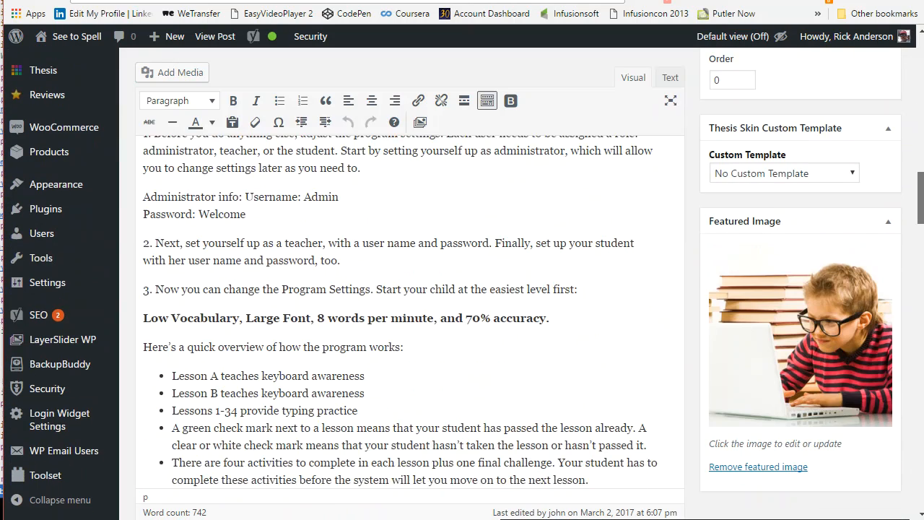
scroll("down", 3)
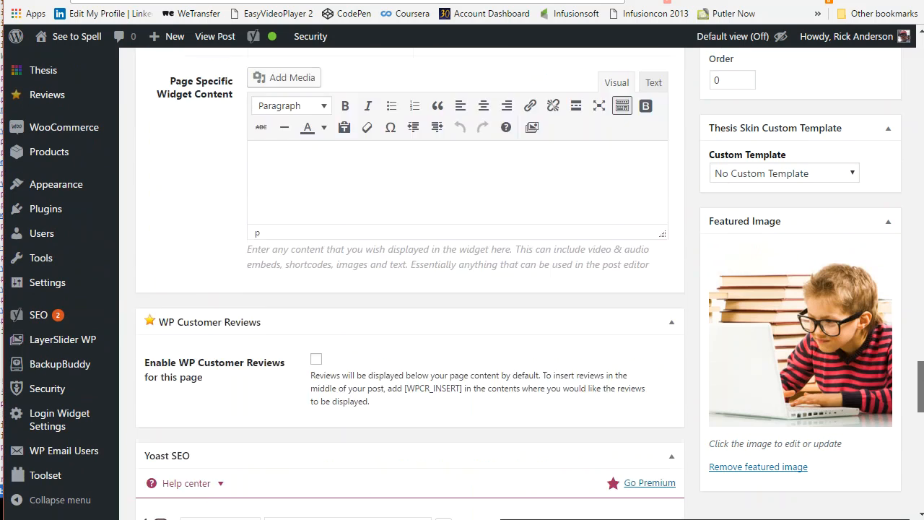
scroll("down", 3)
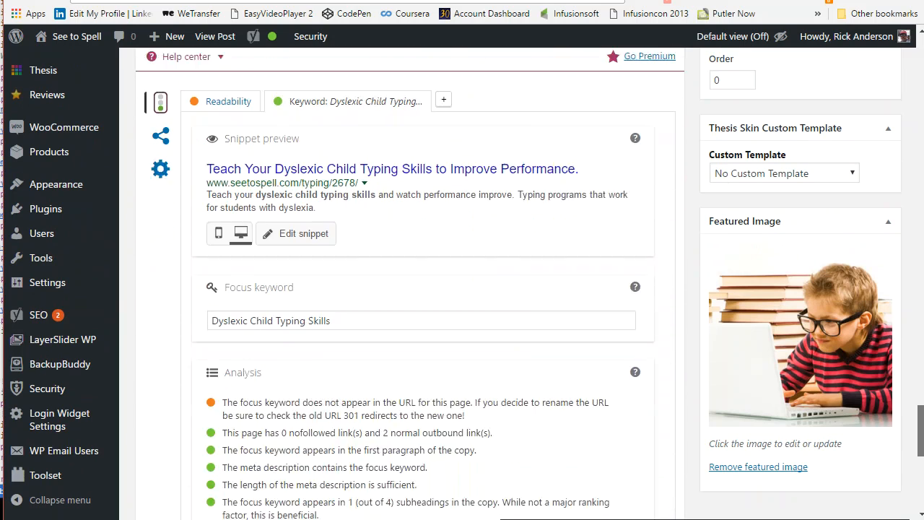
scroll("down", 3)
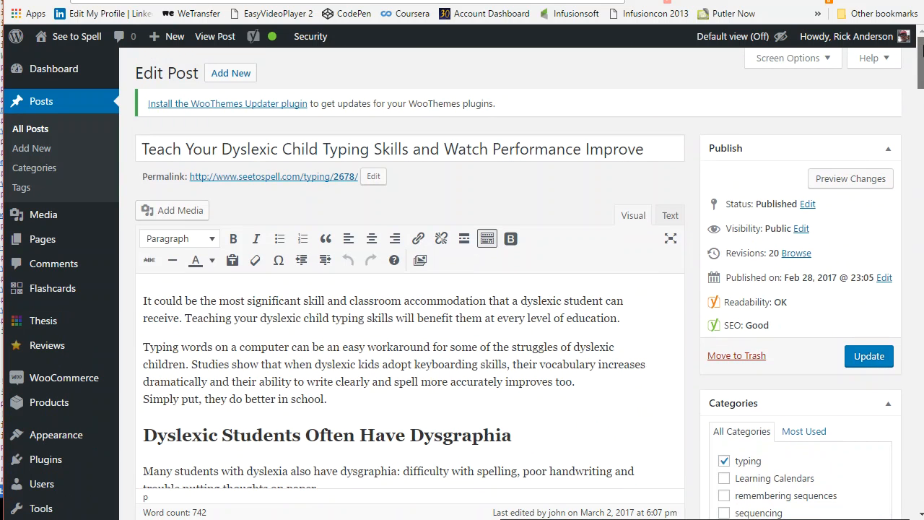
mouse_move(311, 195)
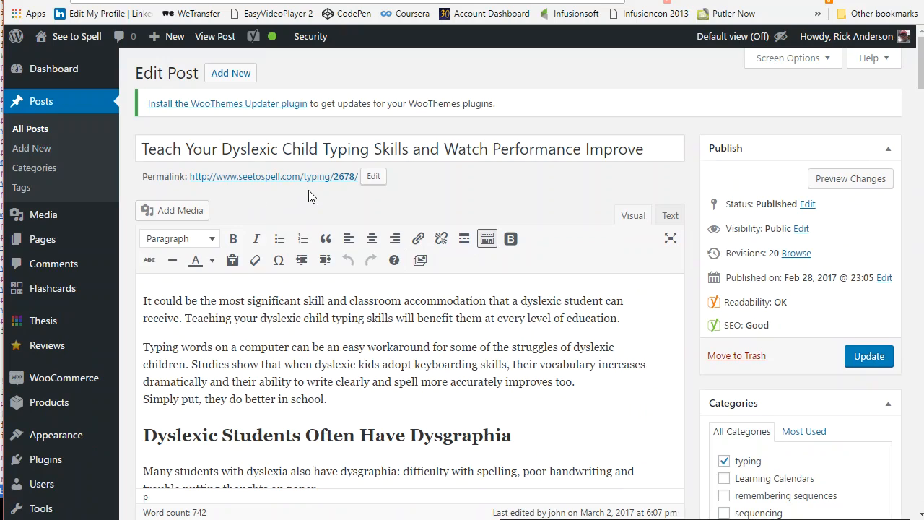
mouse_move(368, 209)
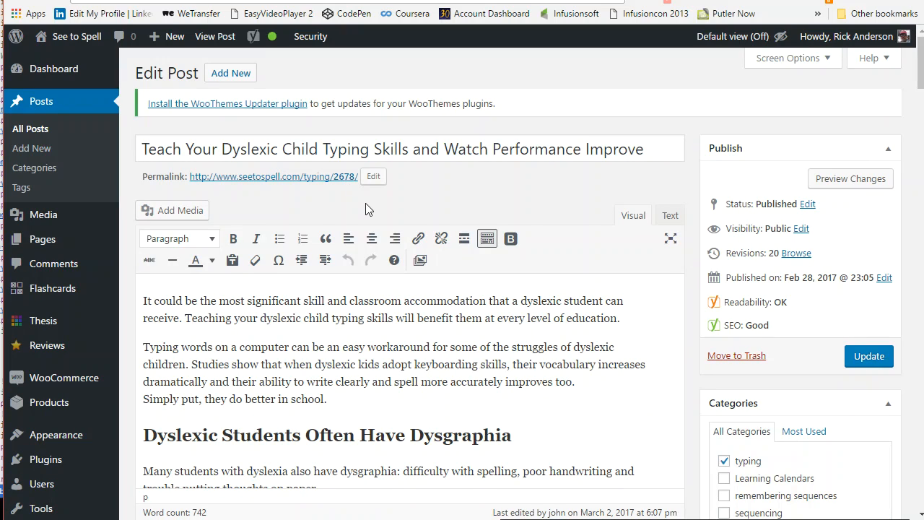
mouse_move(374, 213)
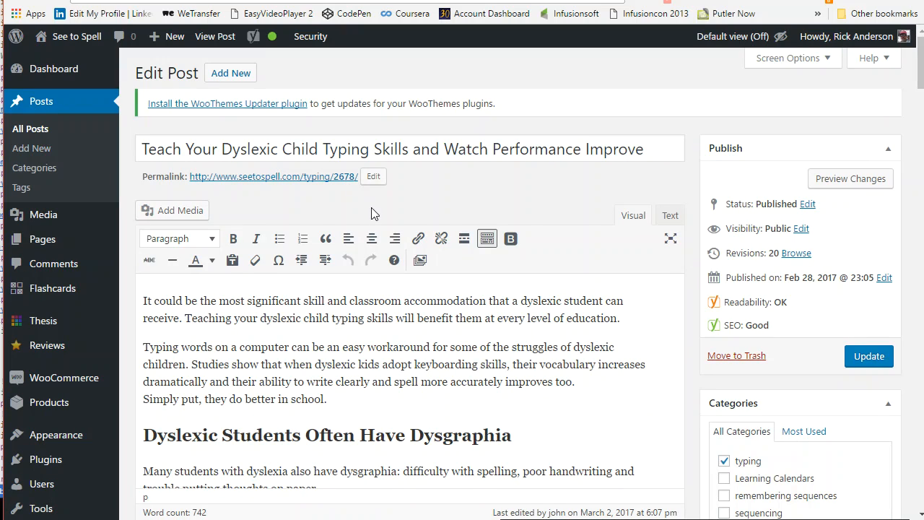
mouse_move(347, 198)
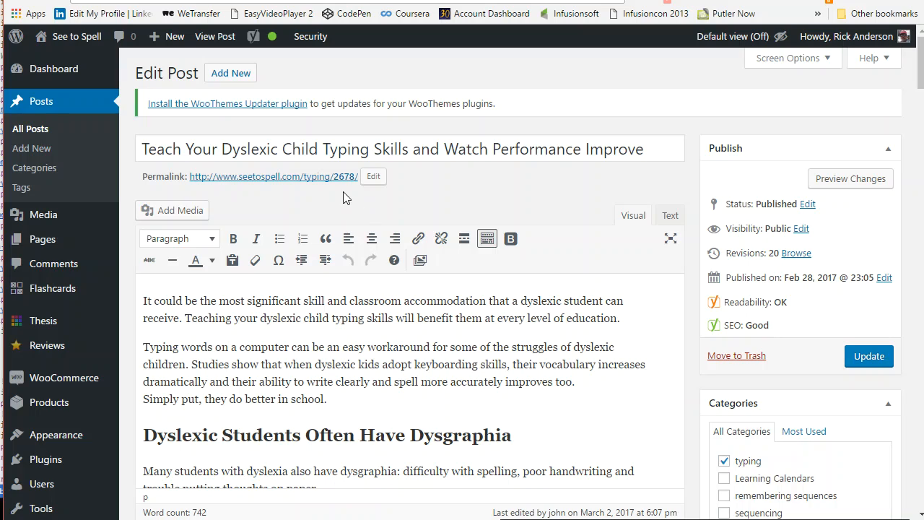
mouse_move(346, 180)
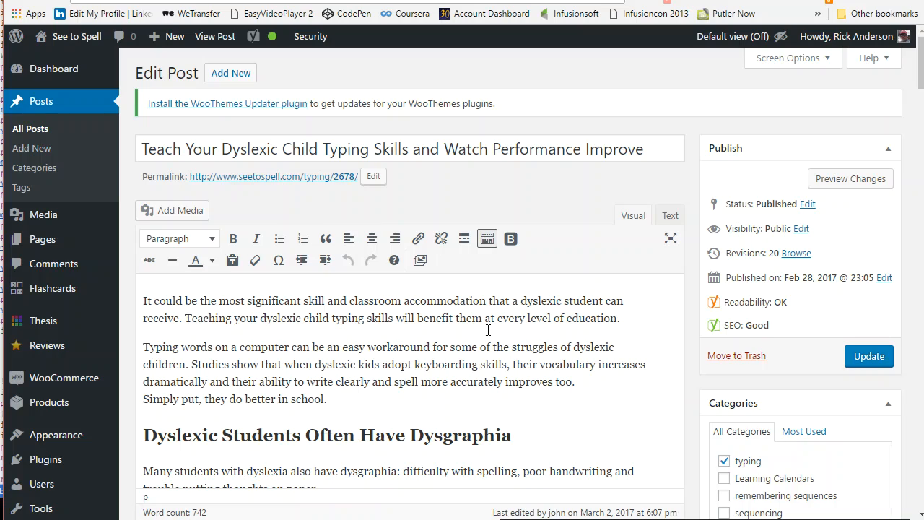
mouse_move(523, 181)
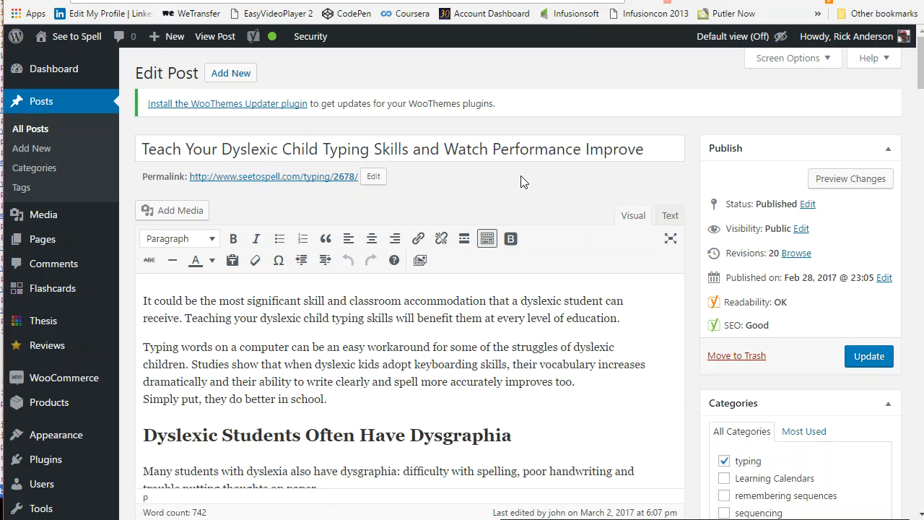
mouse_move(540, 169)
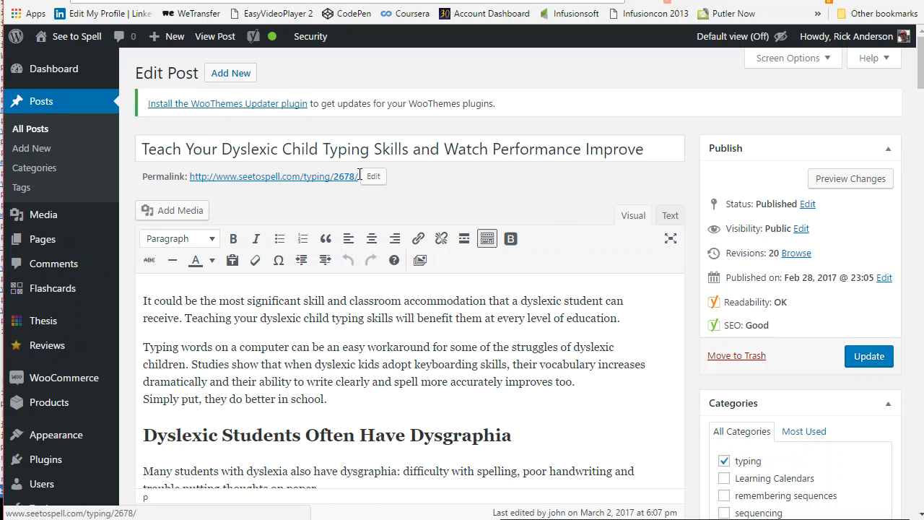
mouse_move(487, 214)
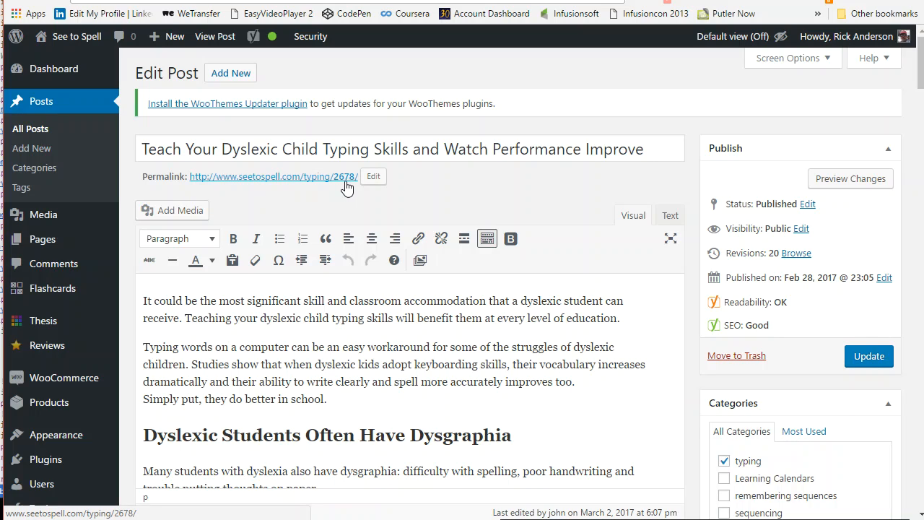
mouse_move(381, 195)
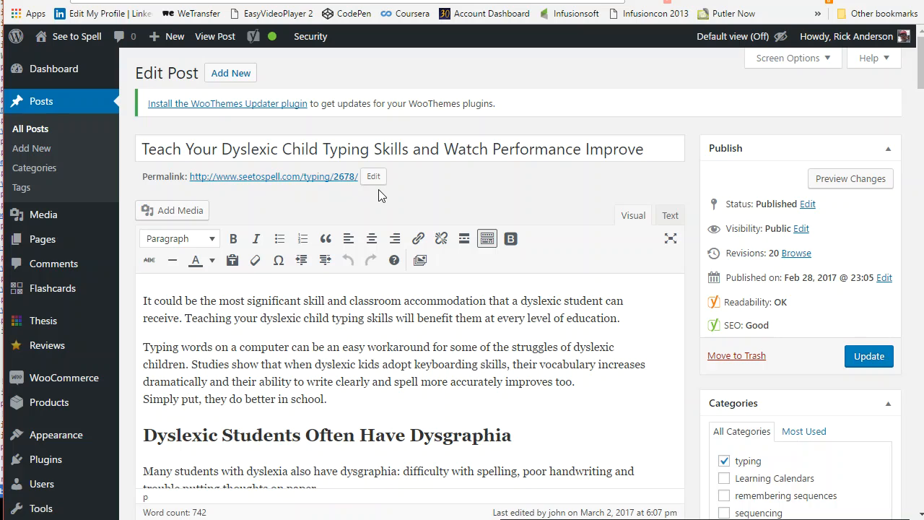
left_click(373, 175)
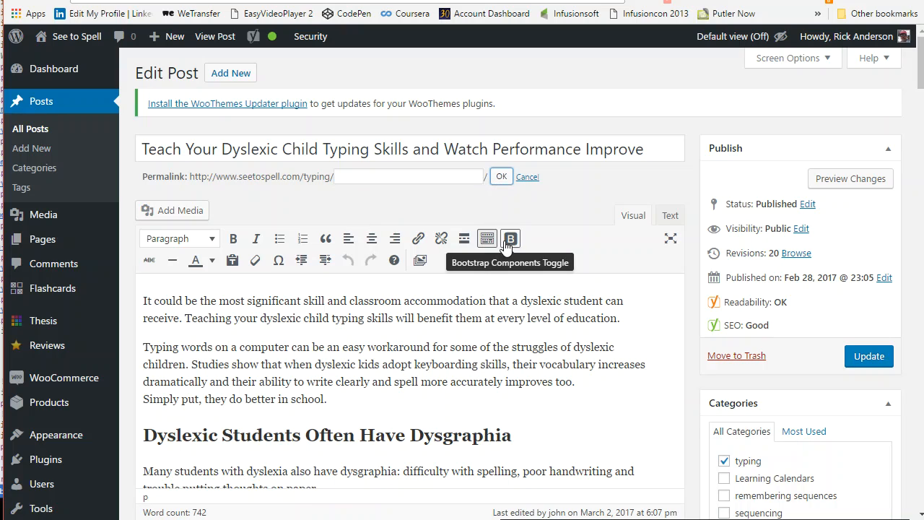
left_click(501, 176)
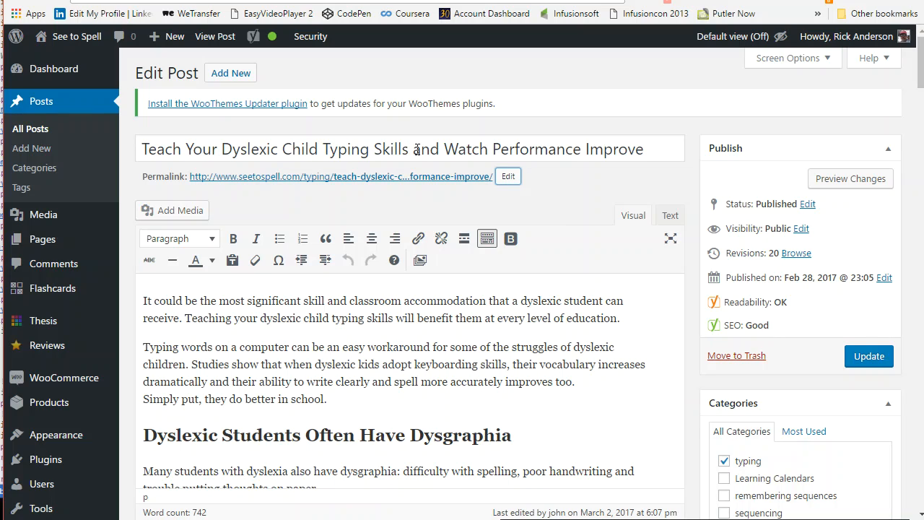
mouse_move(645, 131)
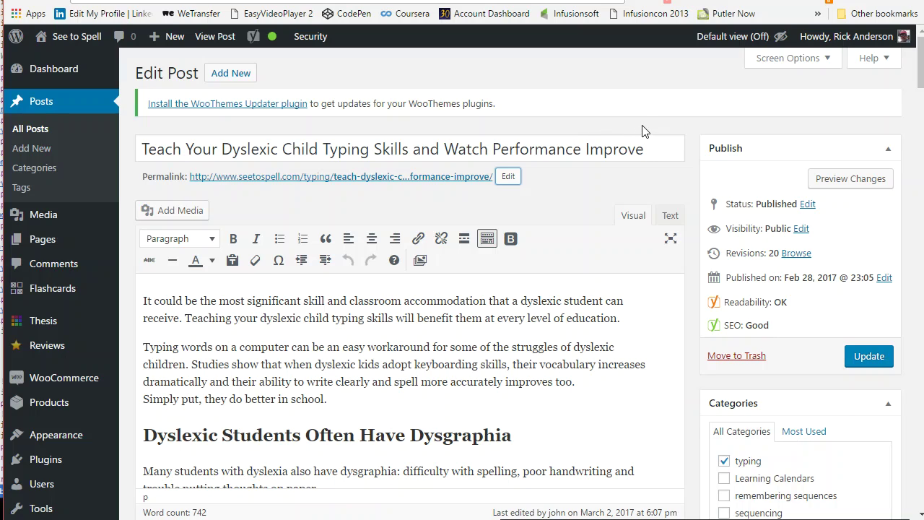
mouse_move(440, 214)
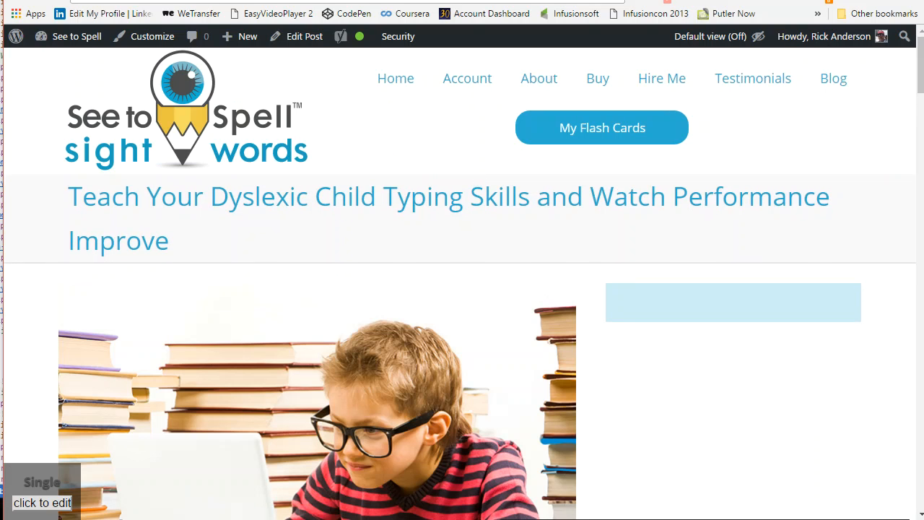
left_click(304, 37)
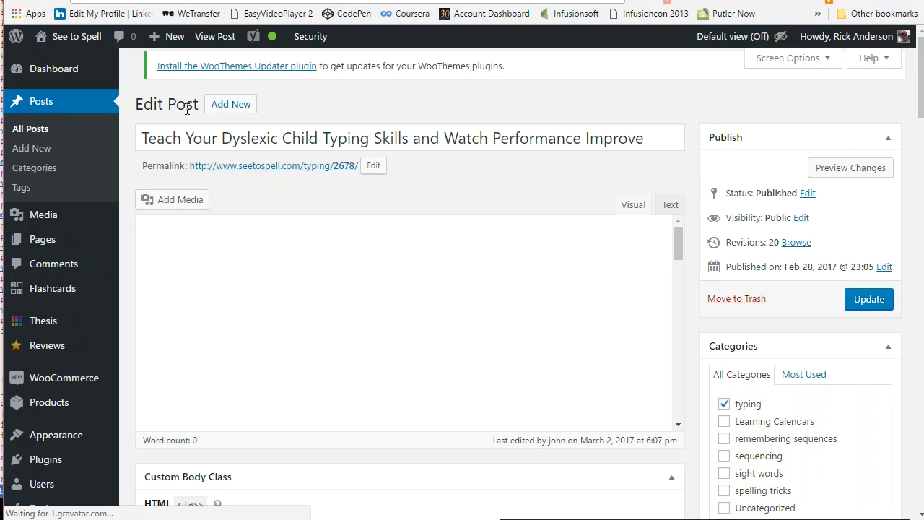
Step: Confirm the empty slug to fill it from the title, then reopen the 'teach-dyslexic-child-typing-skills…' slug for editing
left_click(374, 165)
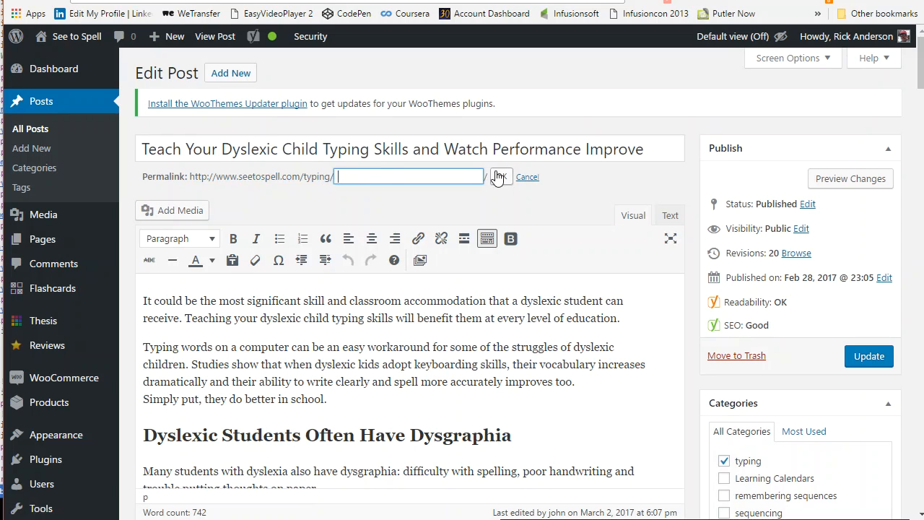
left_click(499, 177)
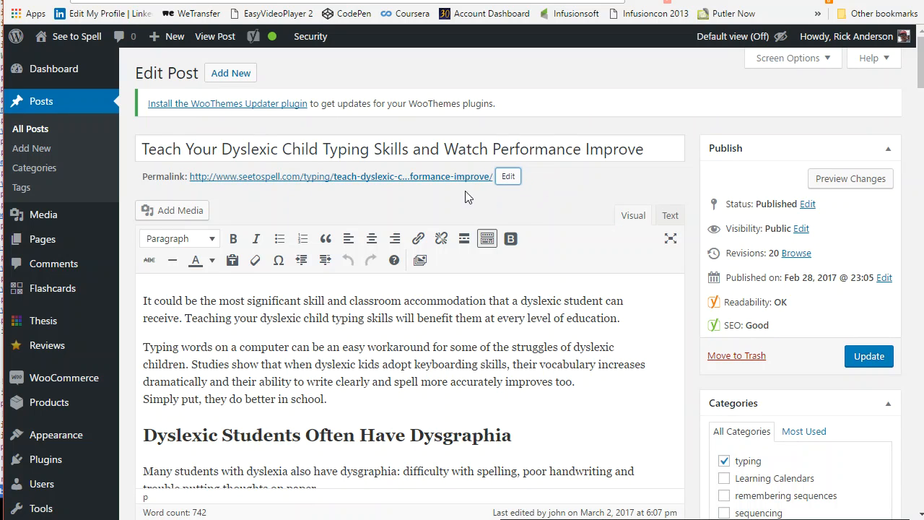
left_click(508, 176)
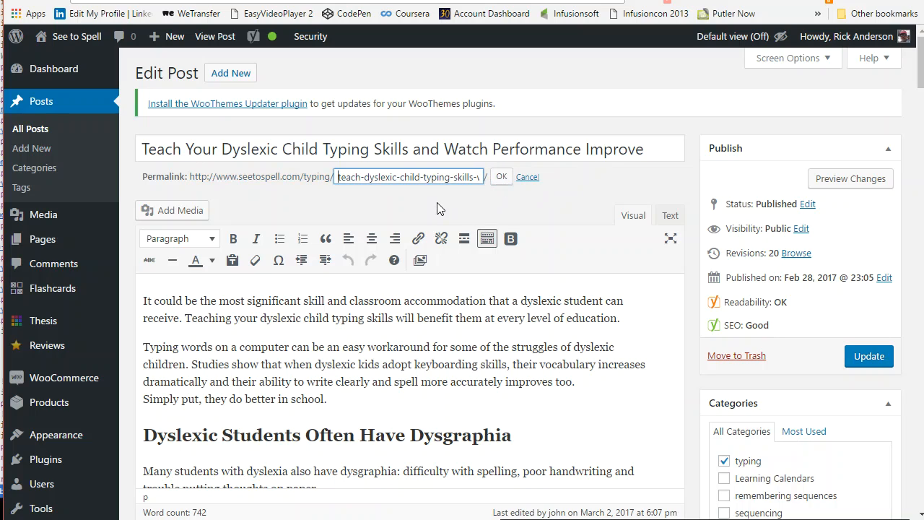
mouse_move(364, 198)
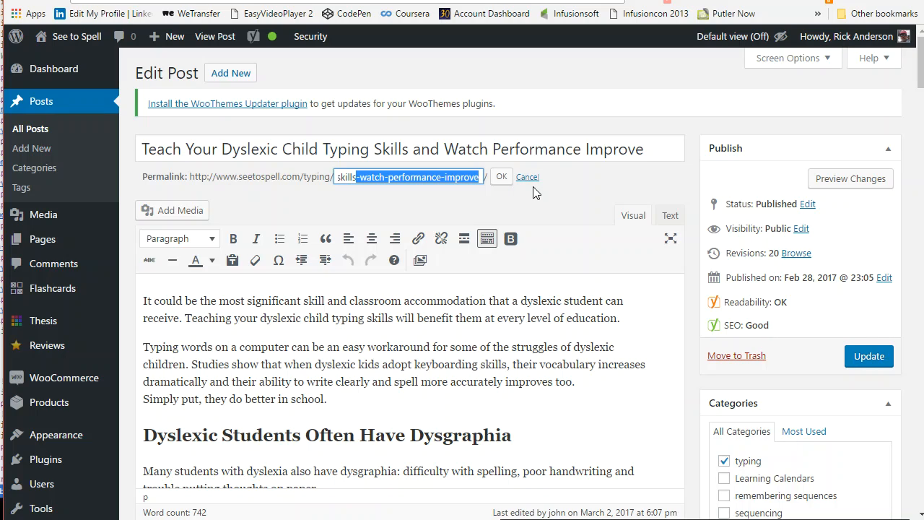
mouse_move(423, 208)
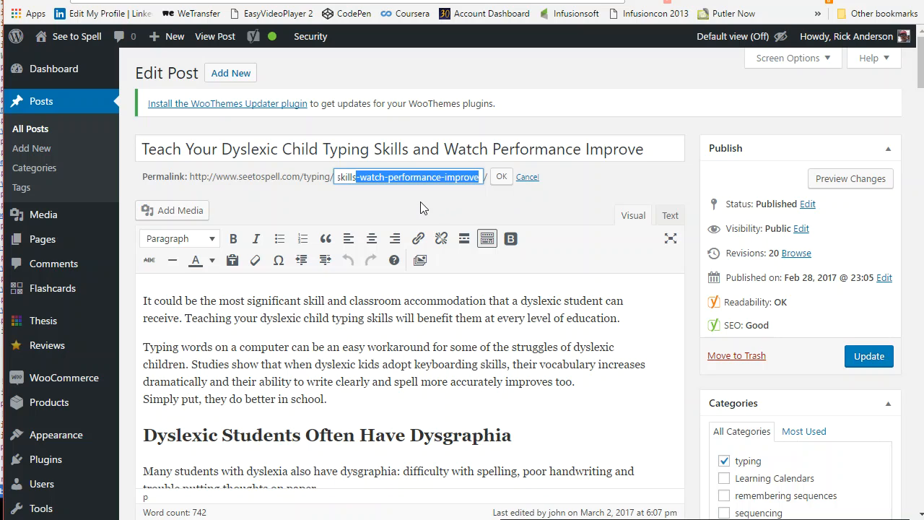
mouse_move(387, 210)
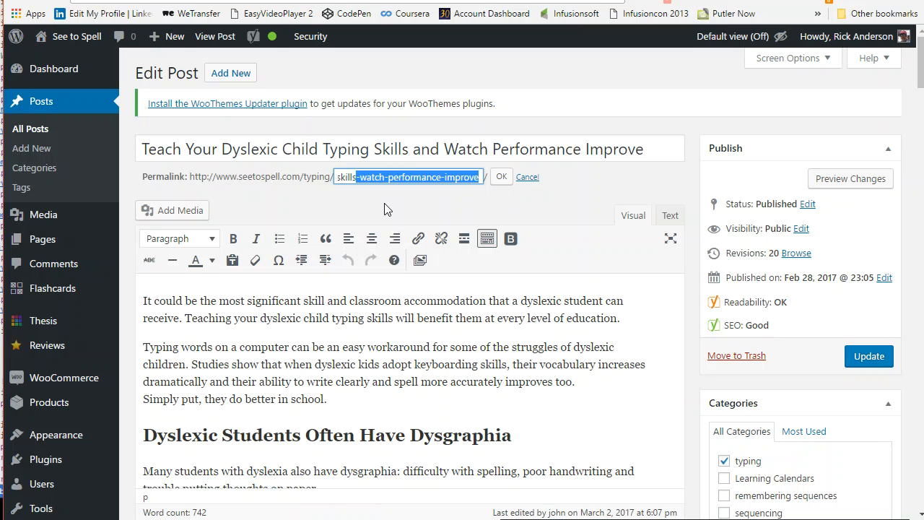
mouse_move(388, 204)
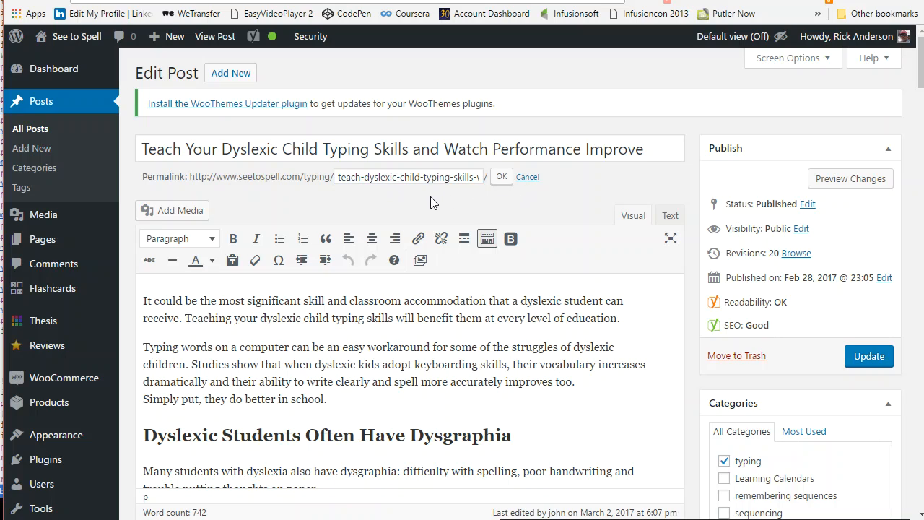
mouse_move(430, 206)
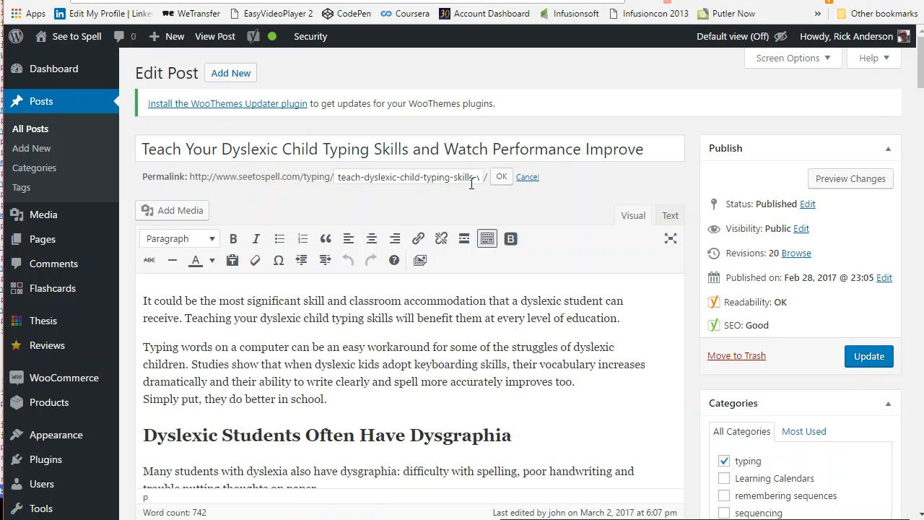
mouse_move(704, 188)
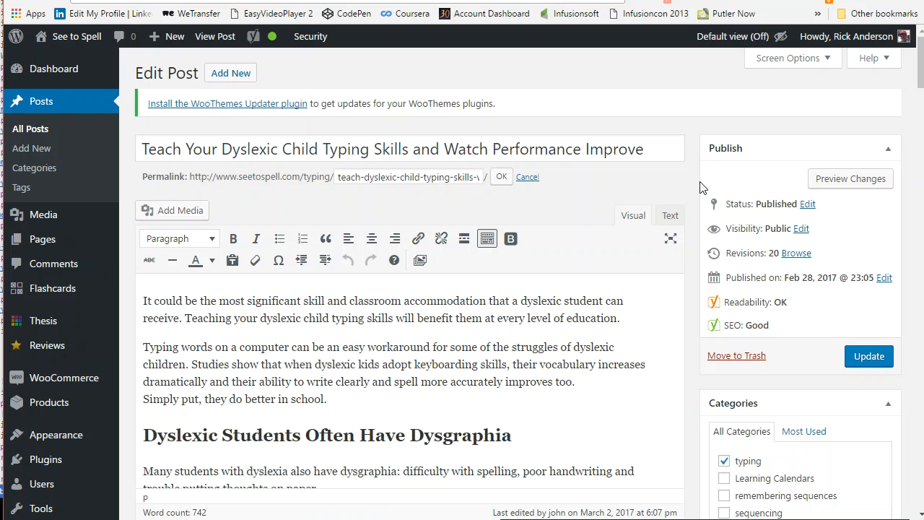
scroll("down", 3)
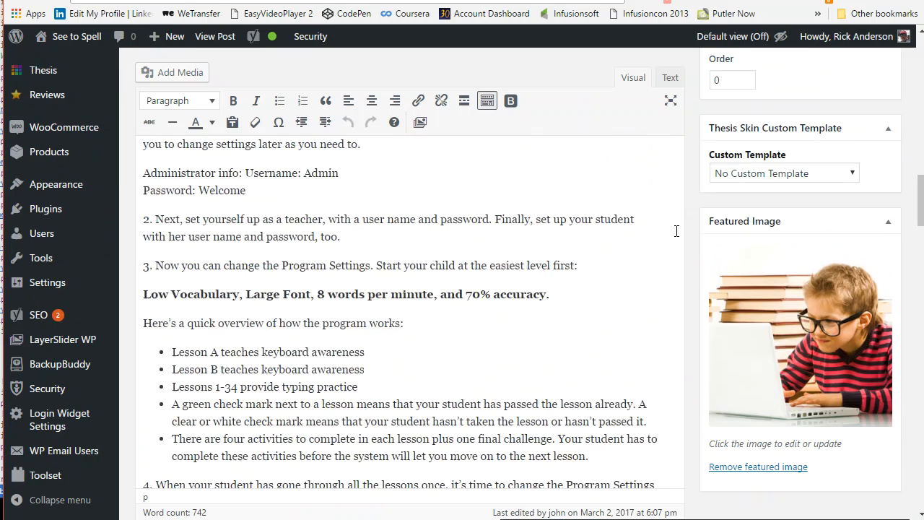
scroll("down", 3)
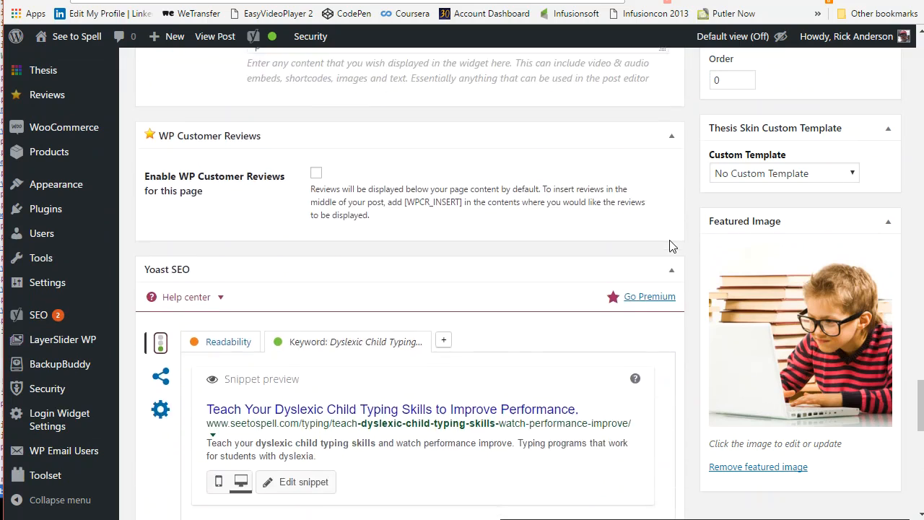
scroll("up", 3)
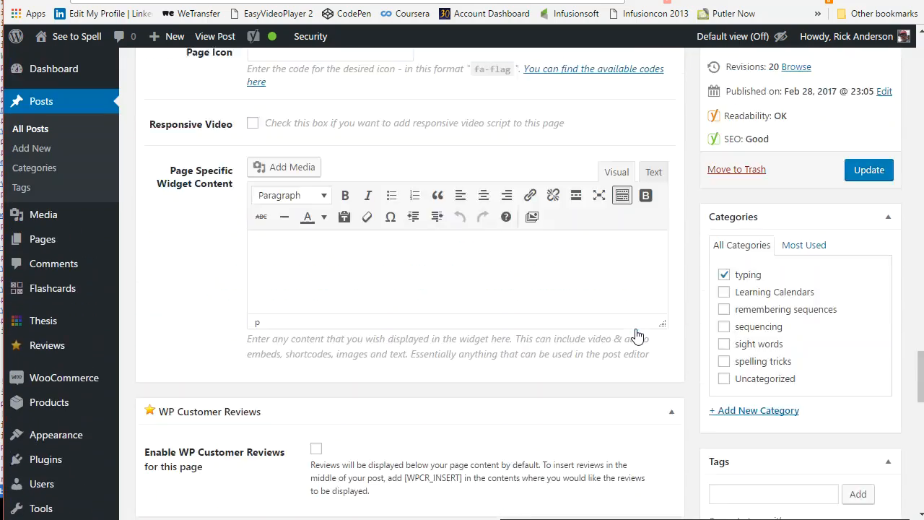
scroll("up", 3)
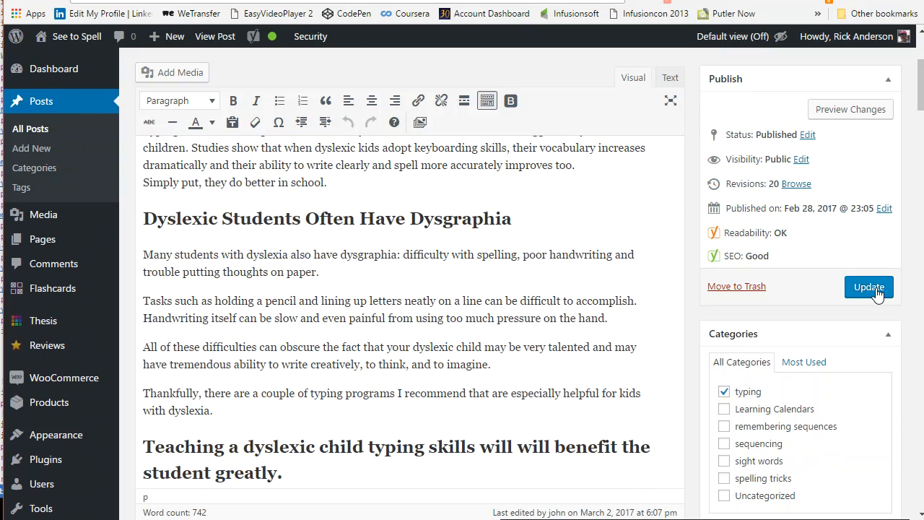
Step: Update the post and open the live post in a new browser tab
left_click(868, 286)
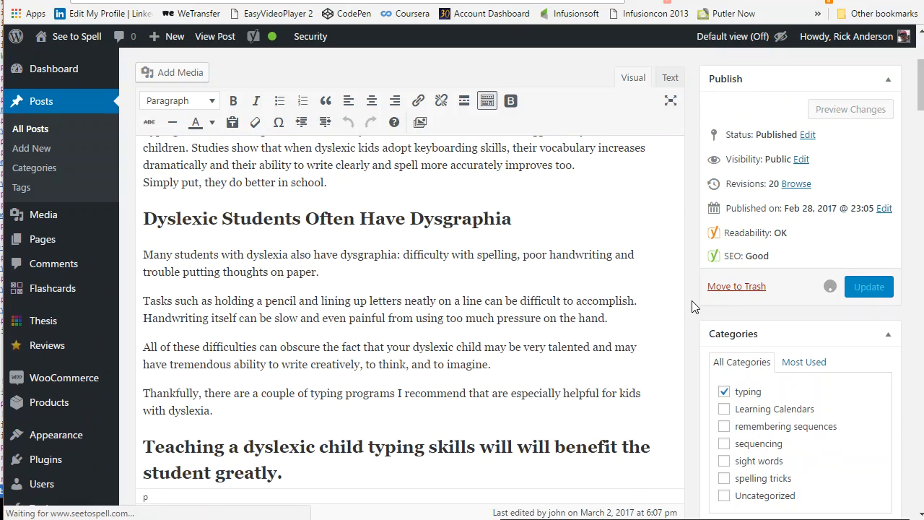
left_click(868, 286)
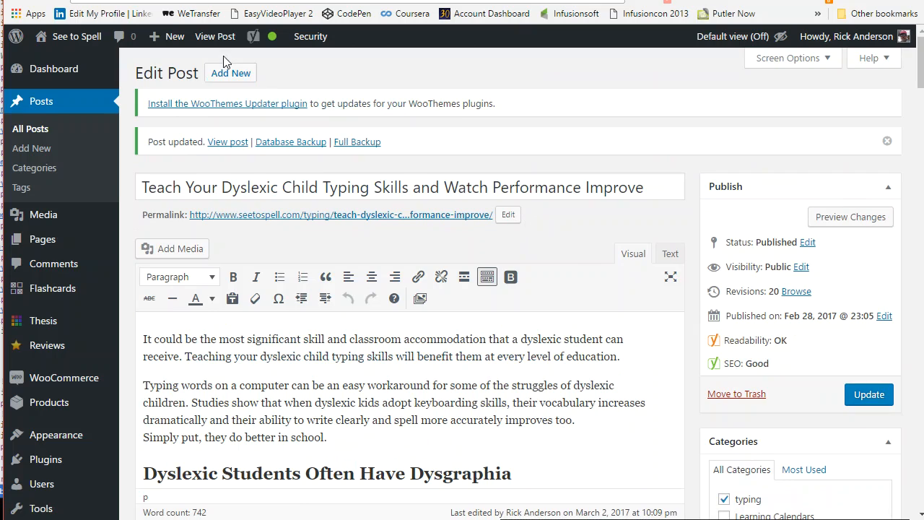
right_click(215, 36)
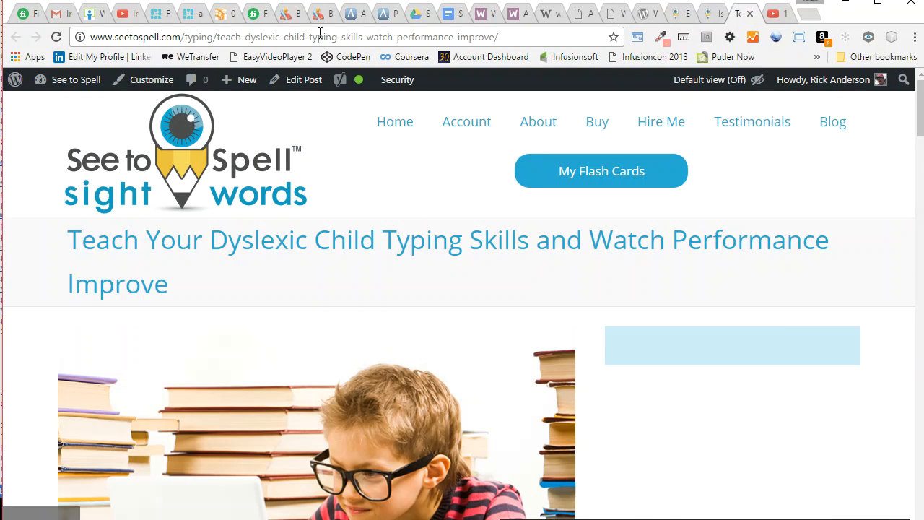
mouse_move(571, 57)
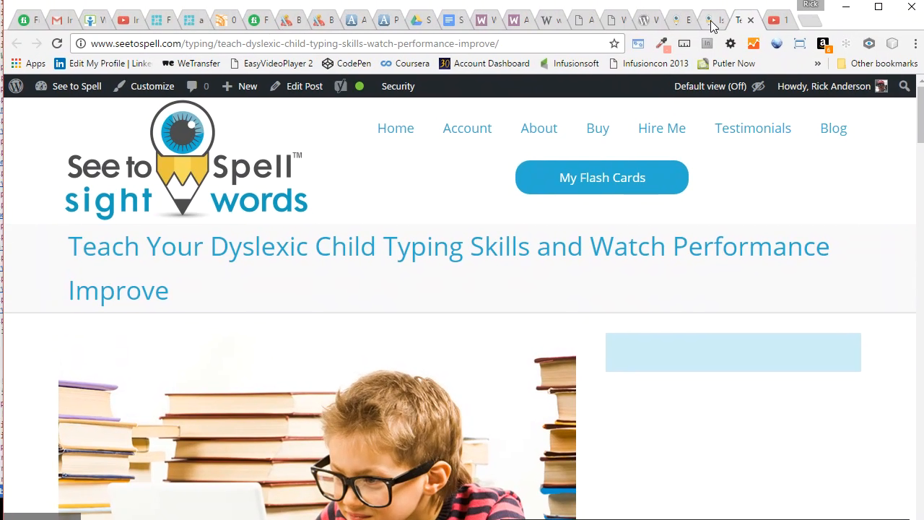
Step: Return from the live post to the Edit Post tab
left_click(304, 86)
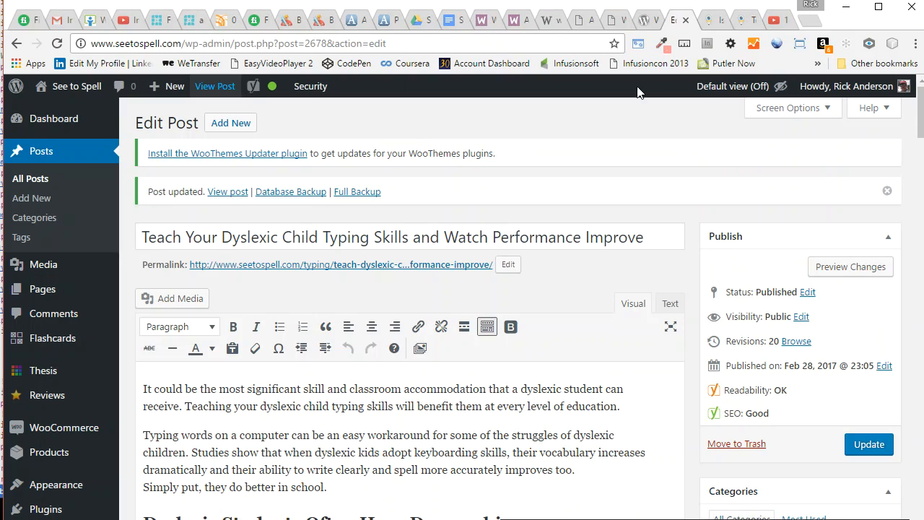
scroll("down", 3)
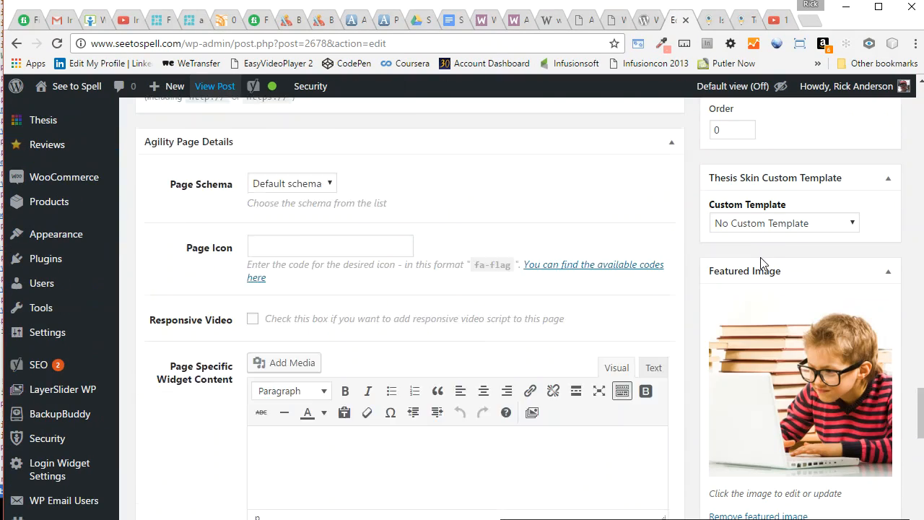
scroll("up", 3)
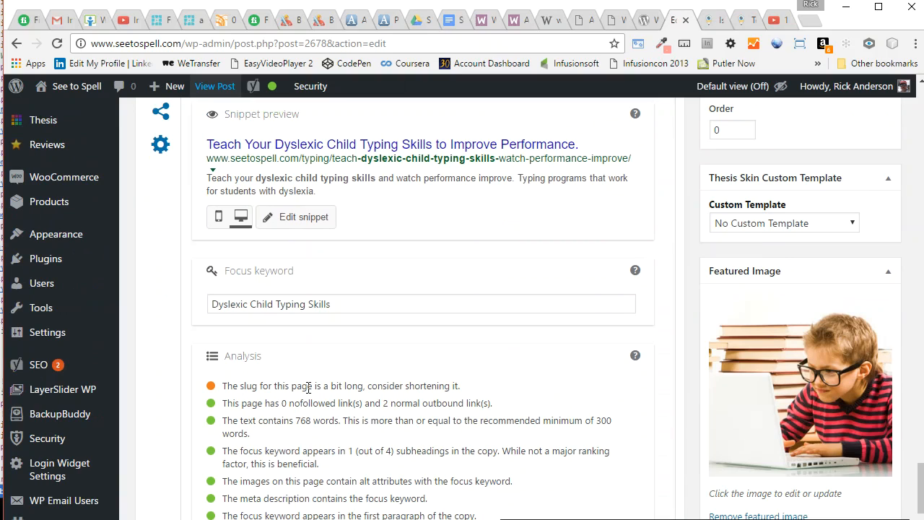
mouse_move(458, 384)
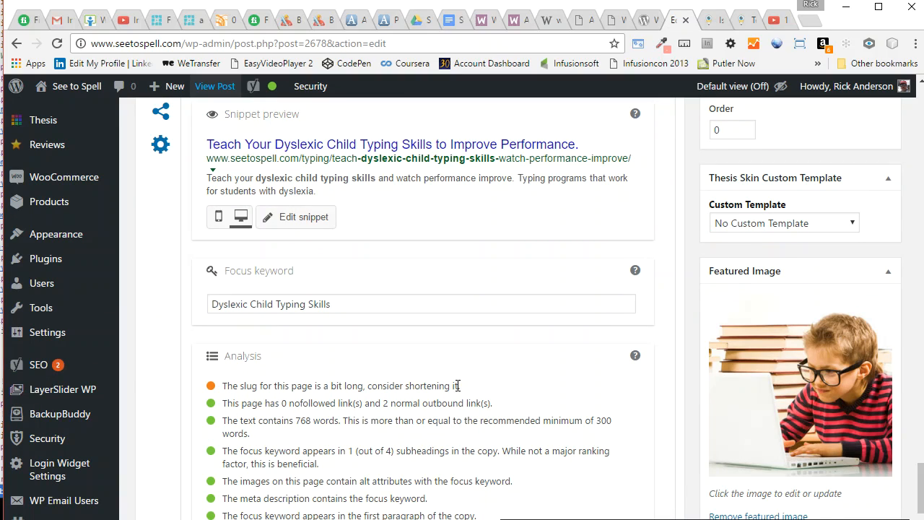
mouse_move(482, 361)
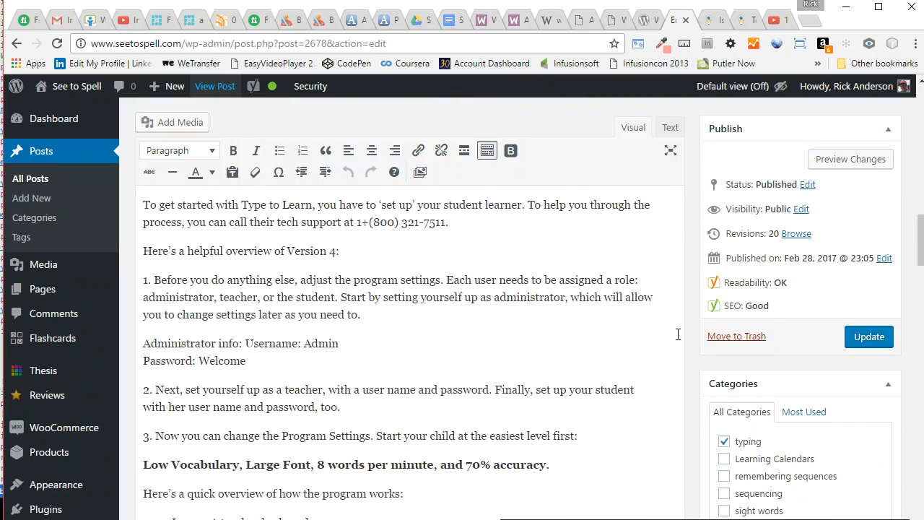
left_click(869, 336)
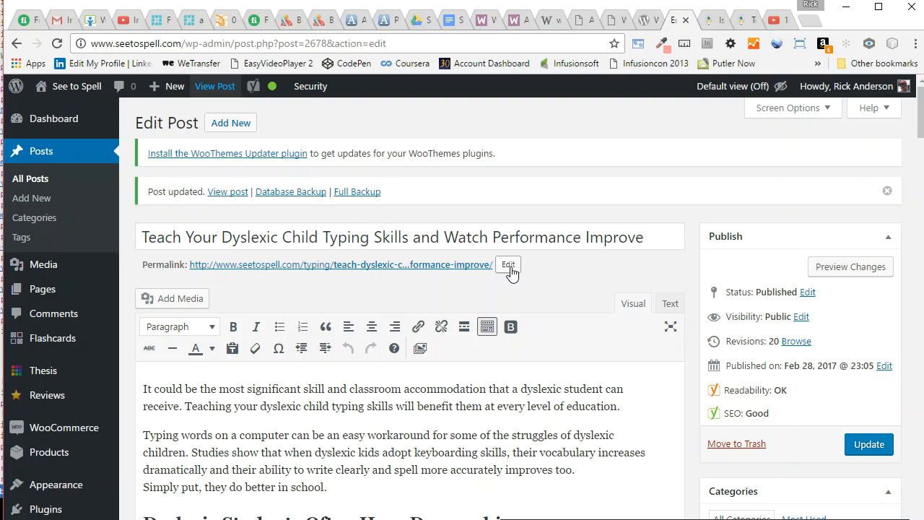
Step: Trim the slug to 'teach-dyslexic-child-typing', confirm it, and update the post
left_click(507, 264)
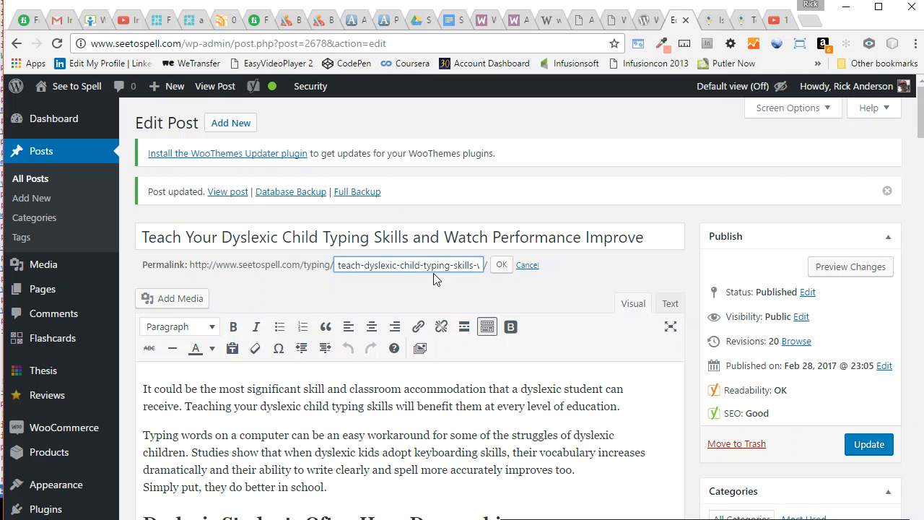
mouse_move(393, 279)
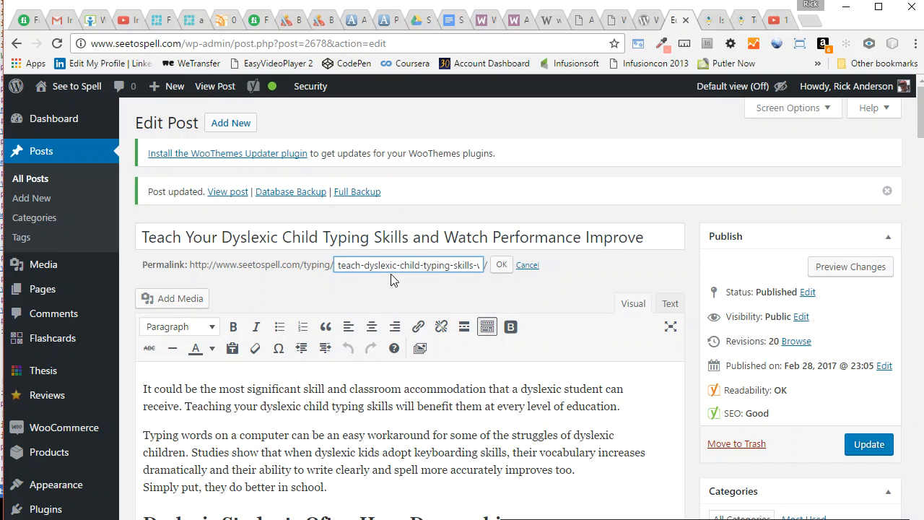
mouse_move(452, 266)
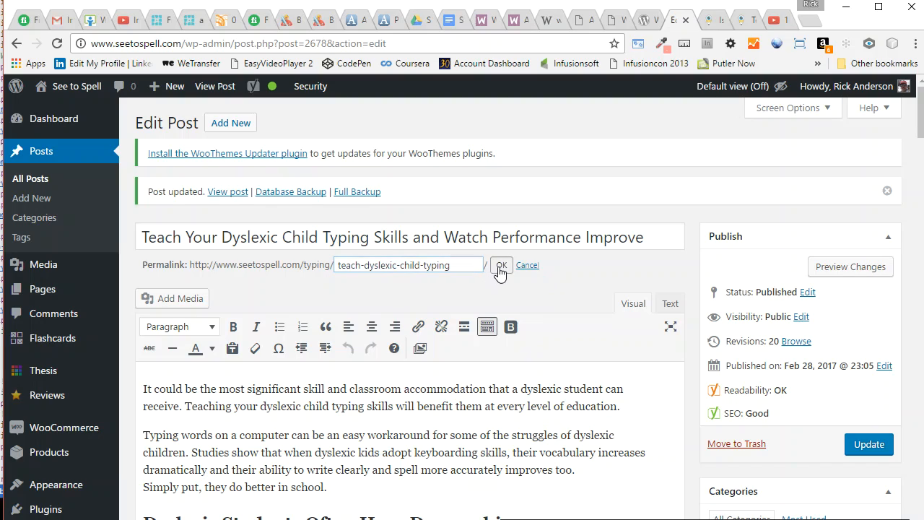
left_click(500, 265)
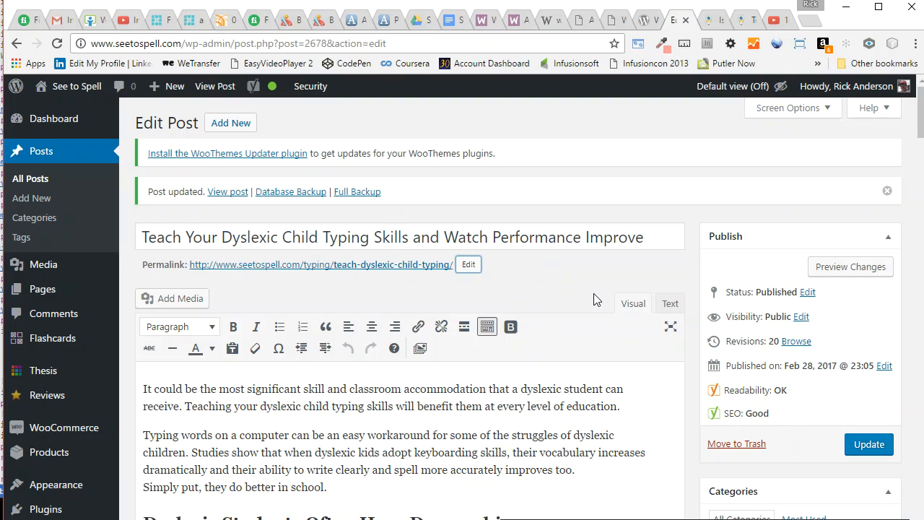
mouse_move(901, 430)
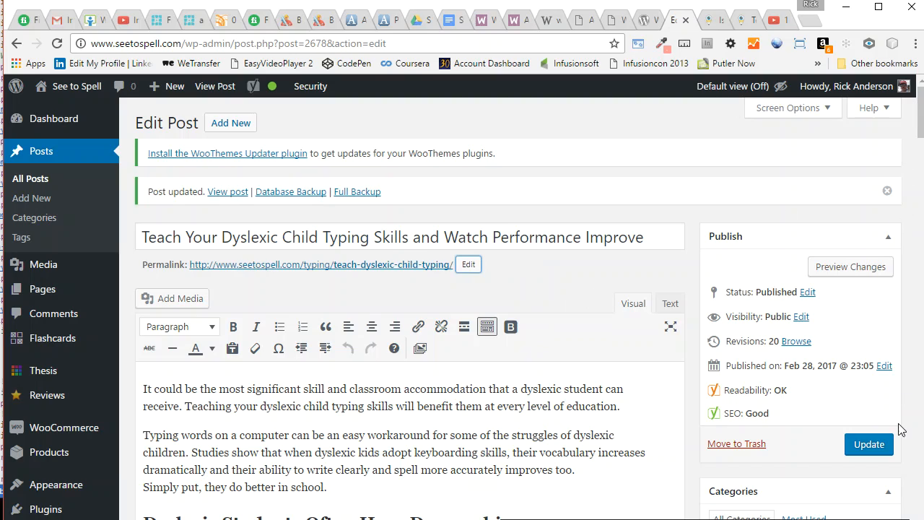
left_click(869, 444)
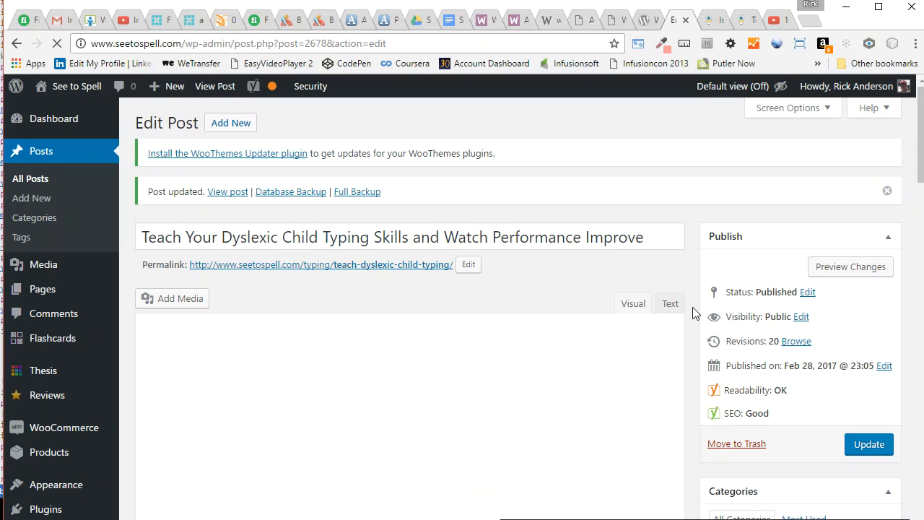
scroll("down", 3)
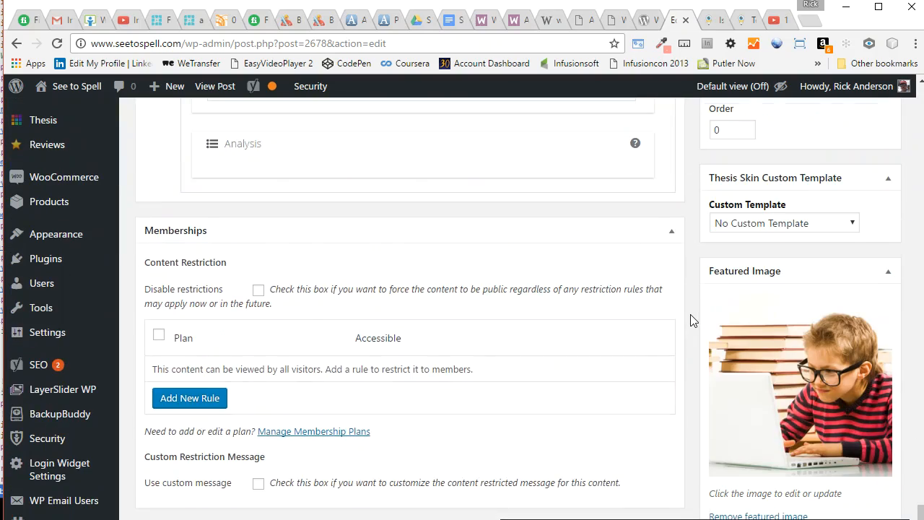
scroll("up", 3)
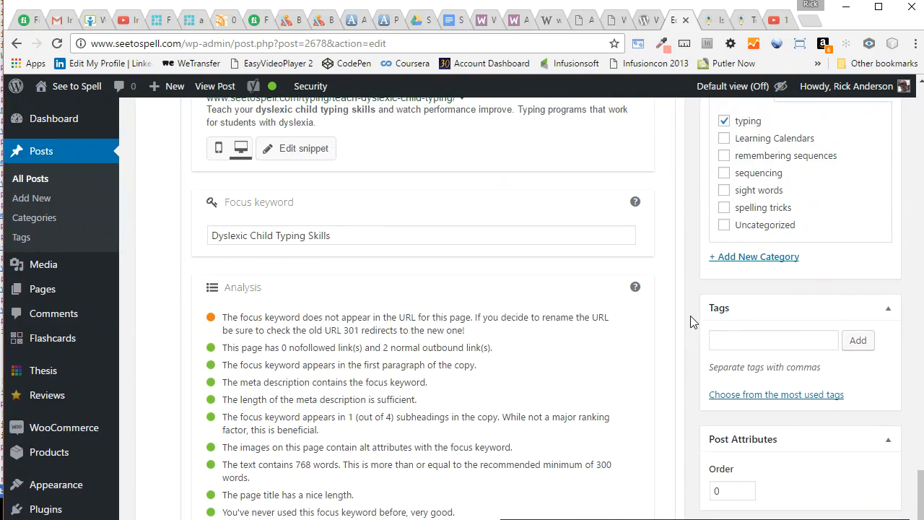
scroll("down", 3)
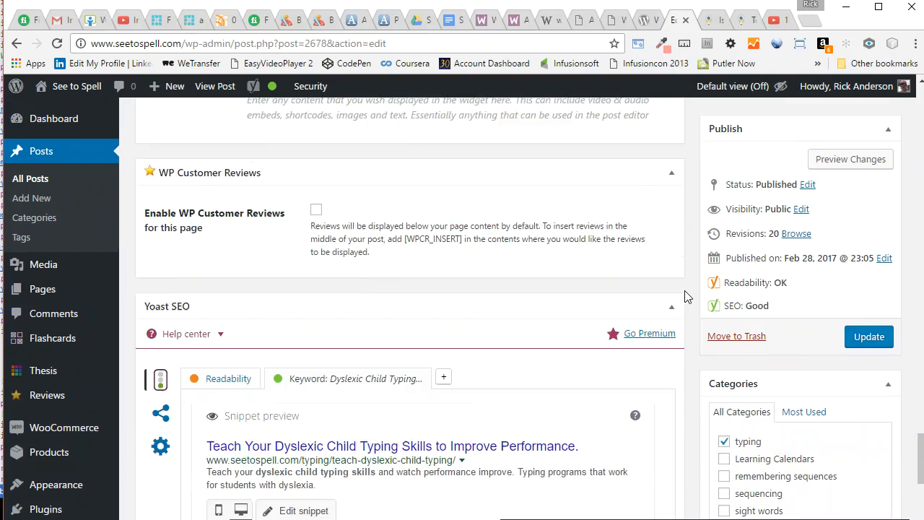
scroll("up", 3)
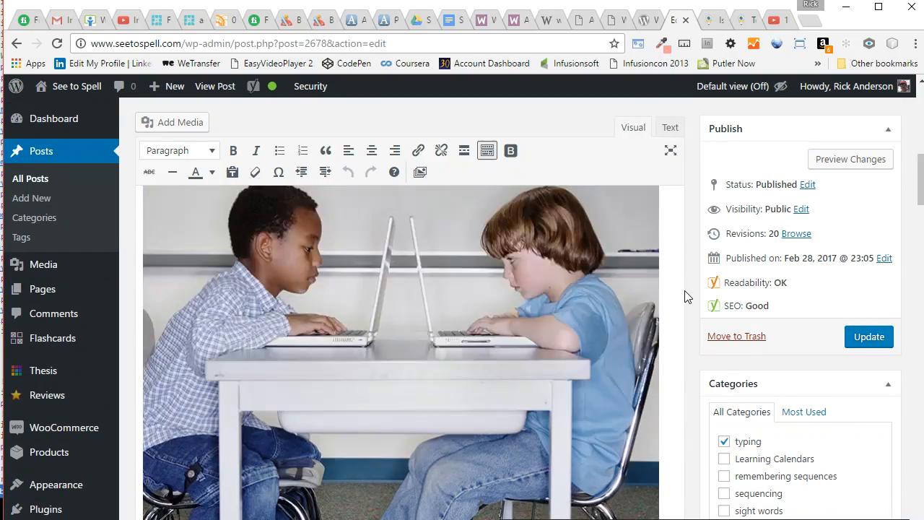
scroll("down", 3)
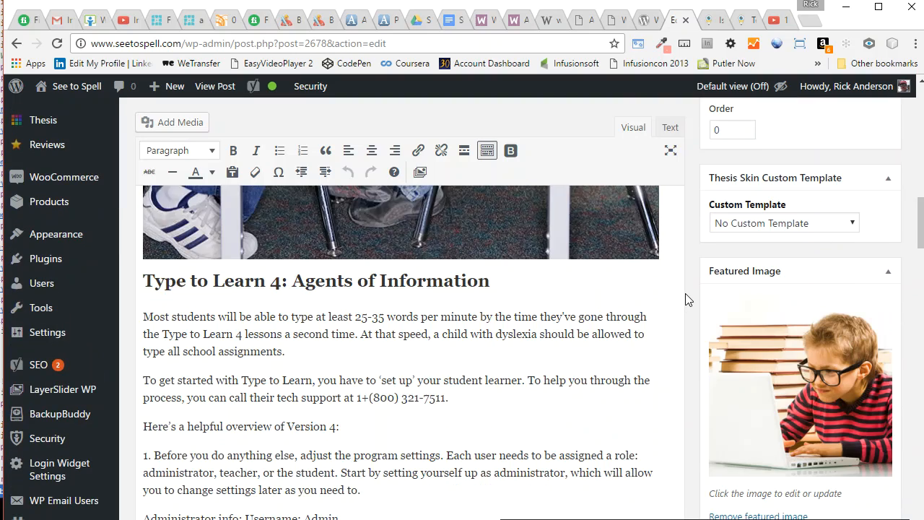
scroll("down", 3)
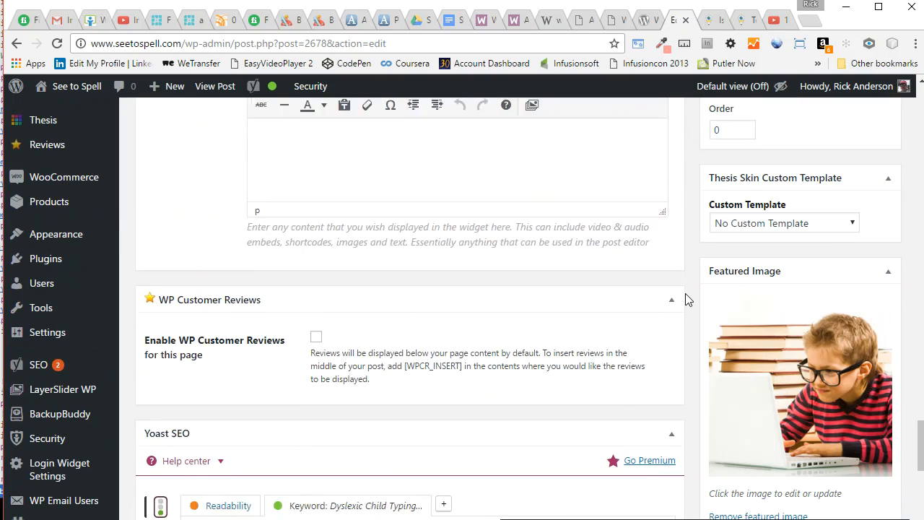
scroll("down", 3)
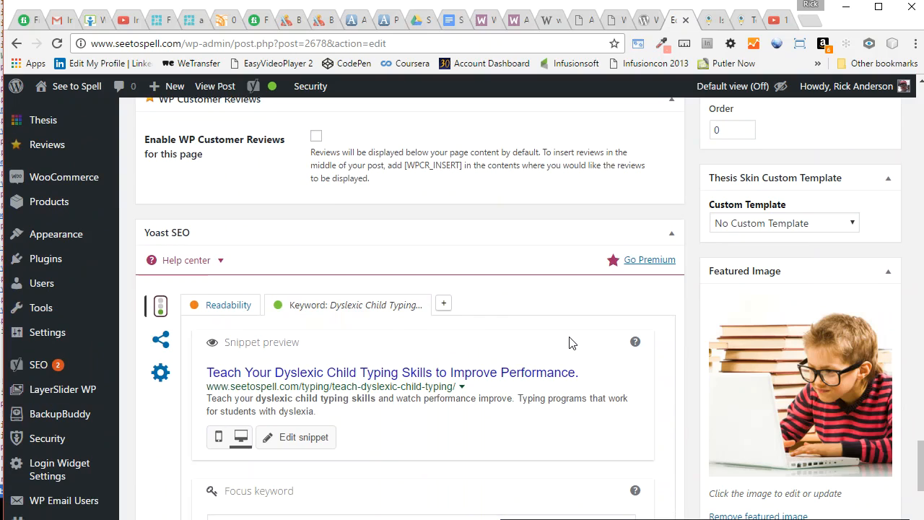
mouse_move(351, 314)
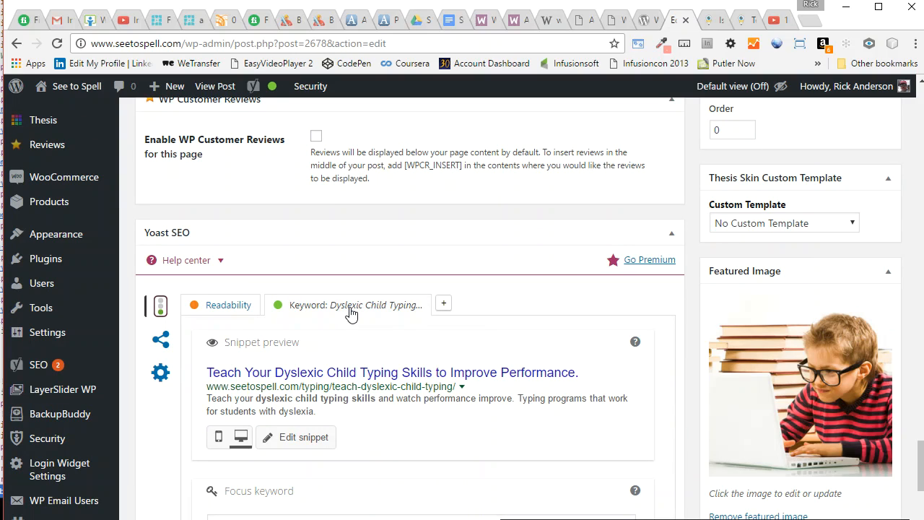
scroll("down", 3)
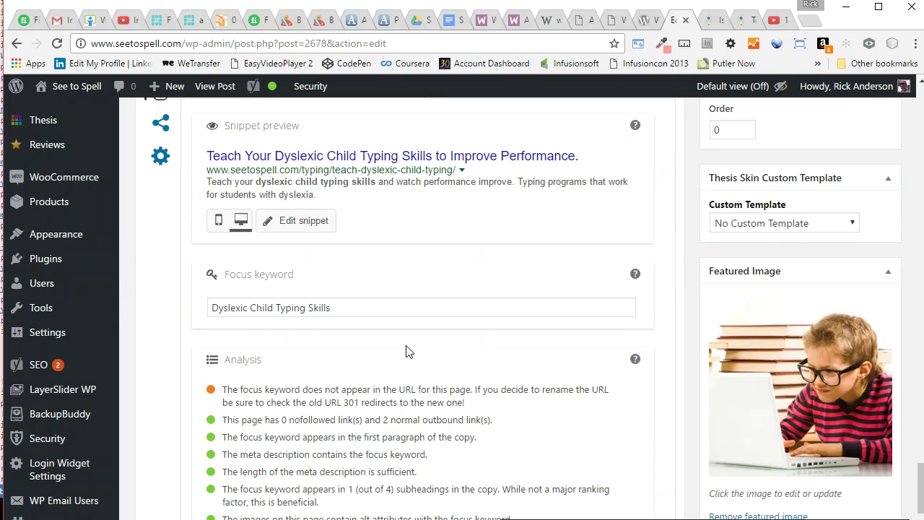
scroll("down", 3)
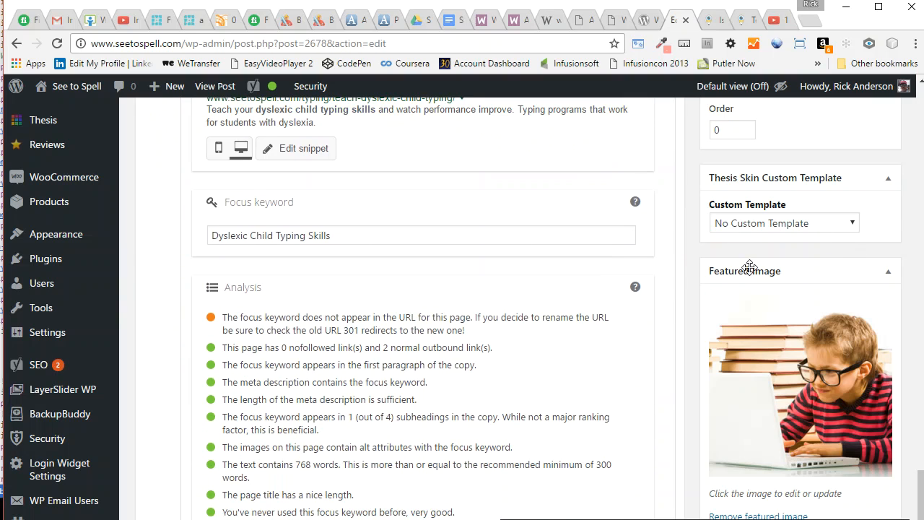
scroll("up", 3)
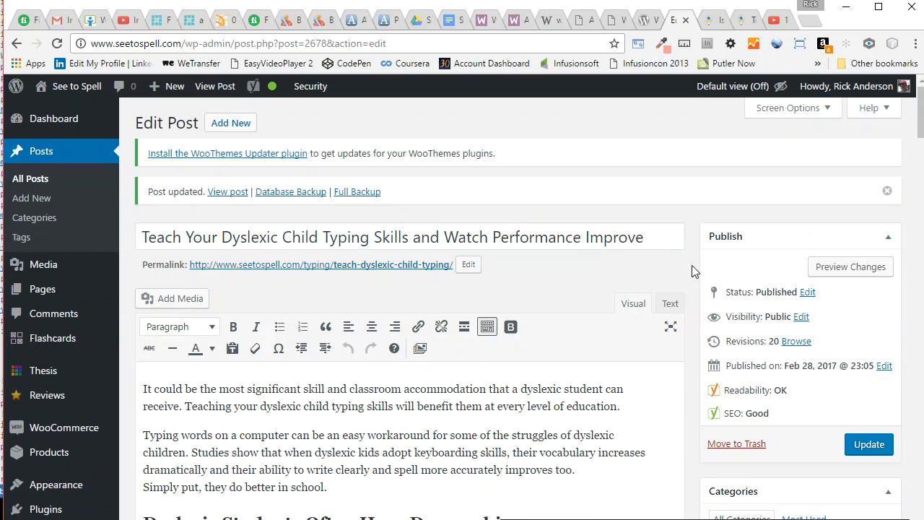
Step: Append '-skills' to the slug, making it 'teach-dyslexic-child-typing-skills', and confirm
left_click(467, 264)
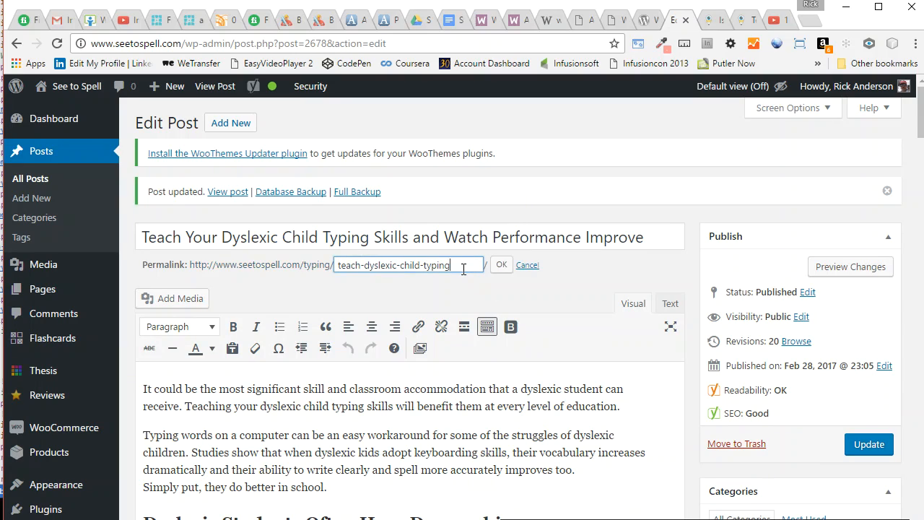
type("-sk")
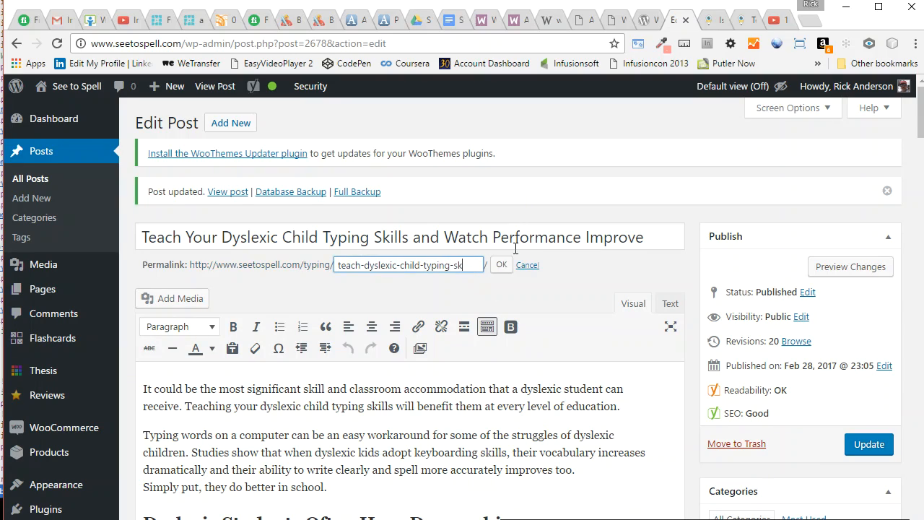
type("ills")
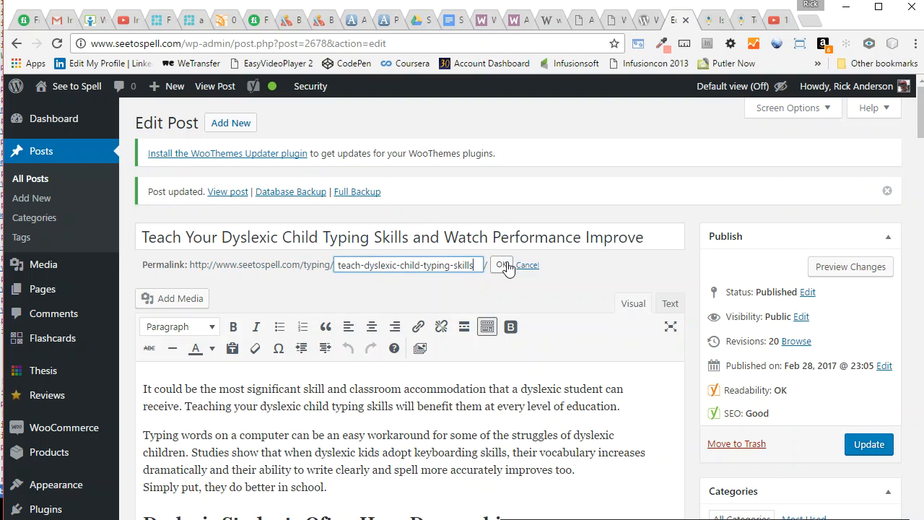
left_click(501, 265)
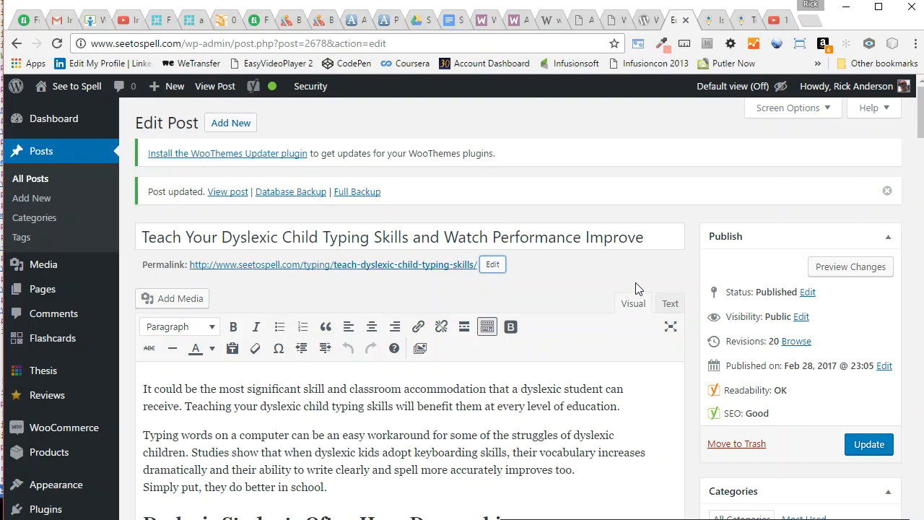
mouse_move(695, 278)
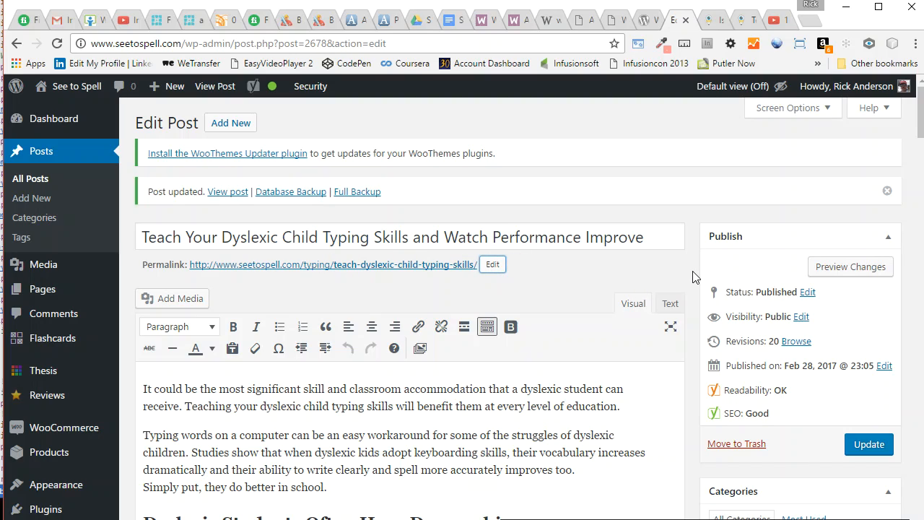
Step: Check the Yoast analysis, update the post, then confirm the keyword-in-URL check is green
scroll("down", 3)
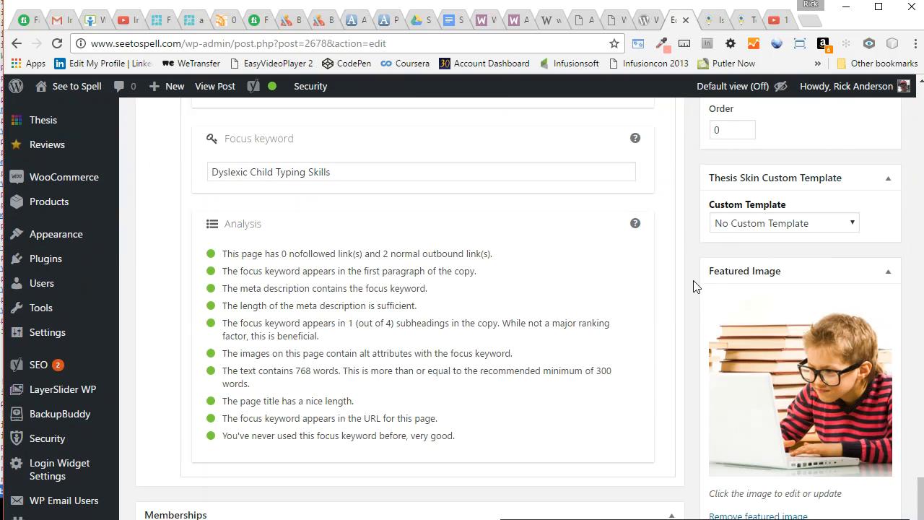
scroll("down", 3)
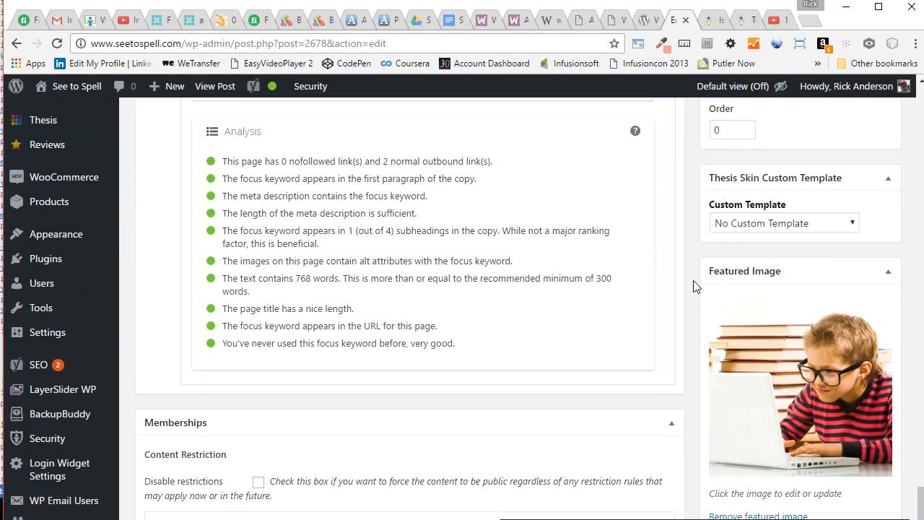
scroll("up", 3)
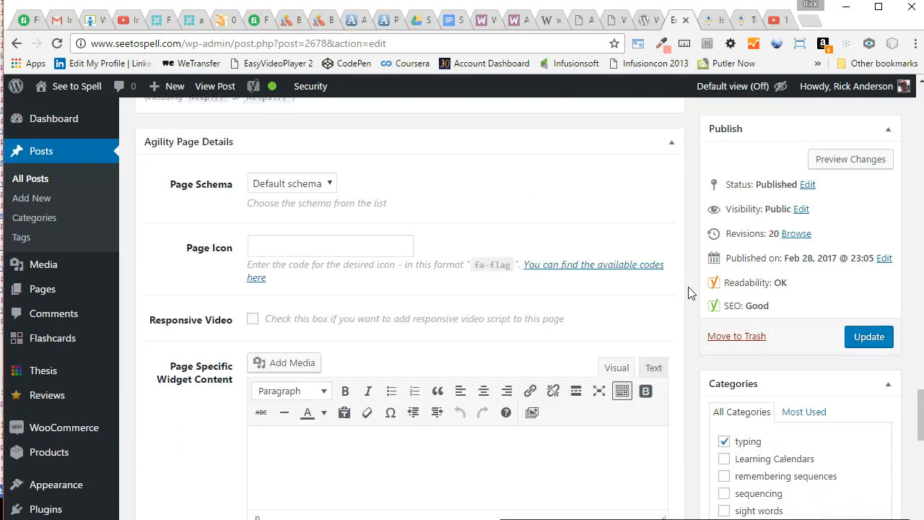
scroll("up", 3)
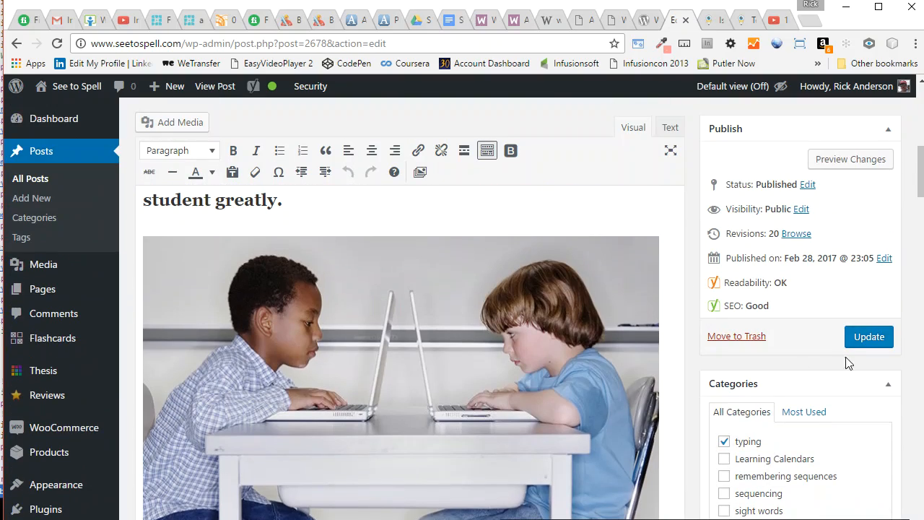
left_click(869, 336)
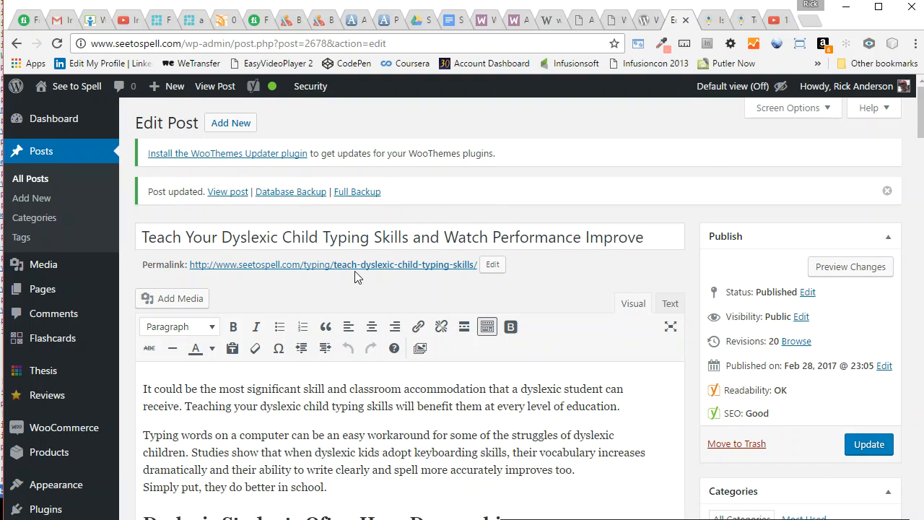
mouse_move(443, 277)
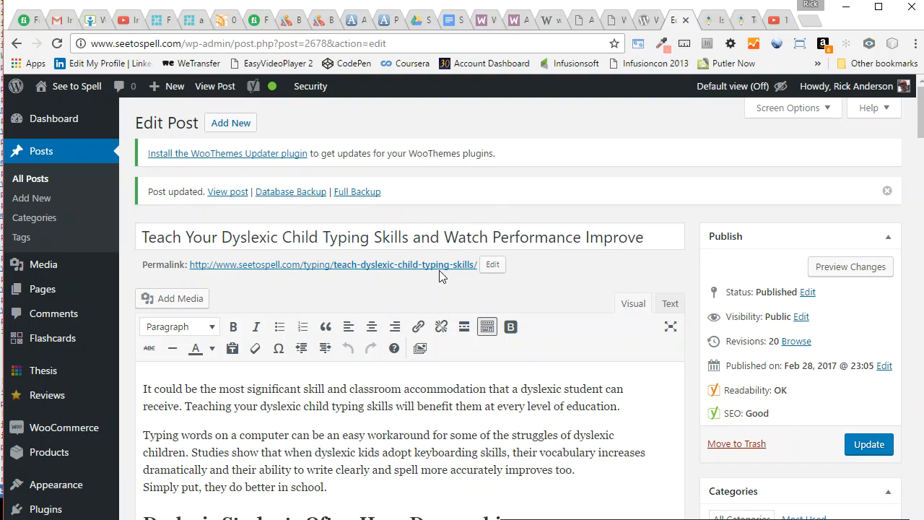
mouse_move(534, 12)
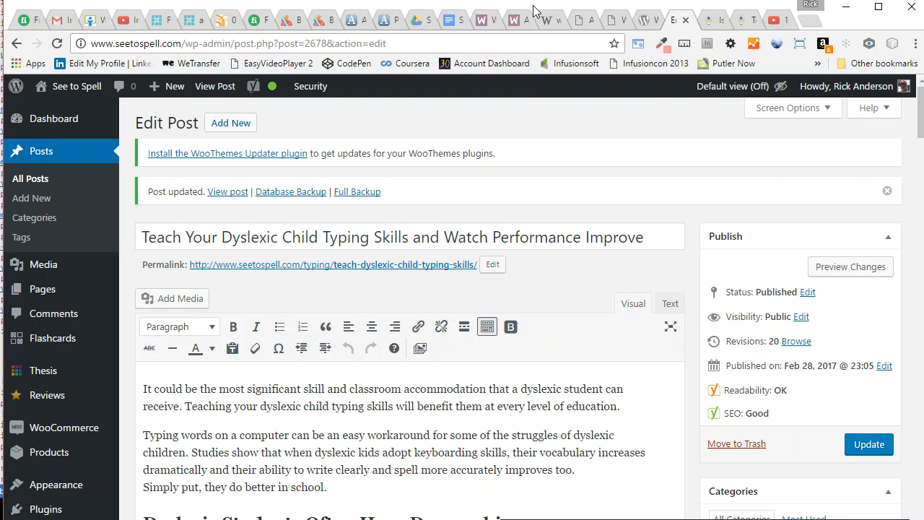
scroll("down", 3)
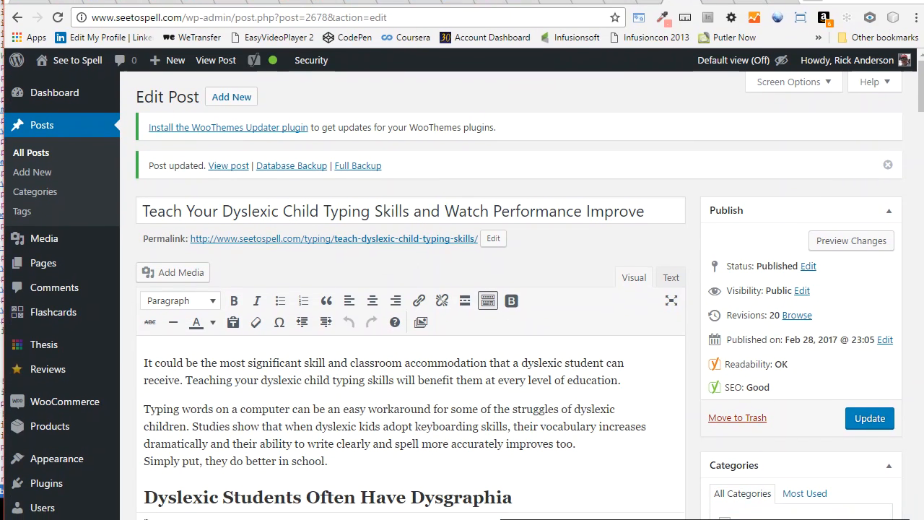